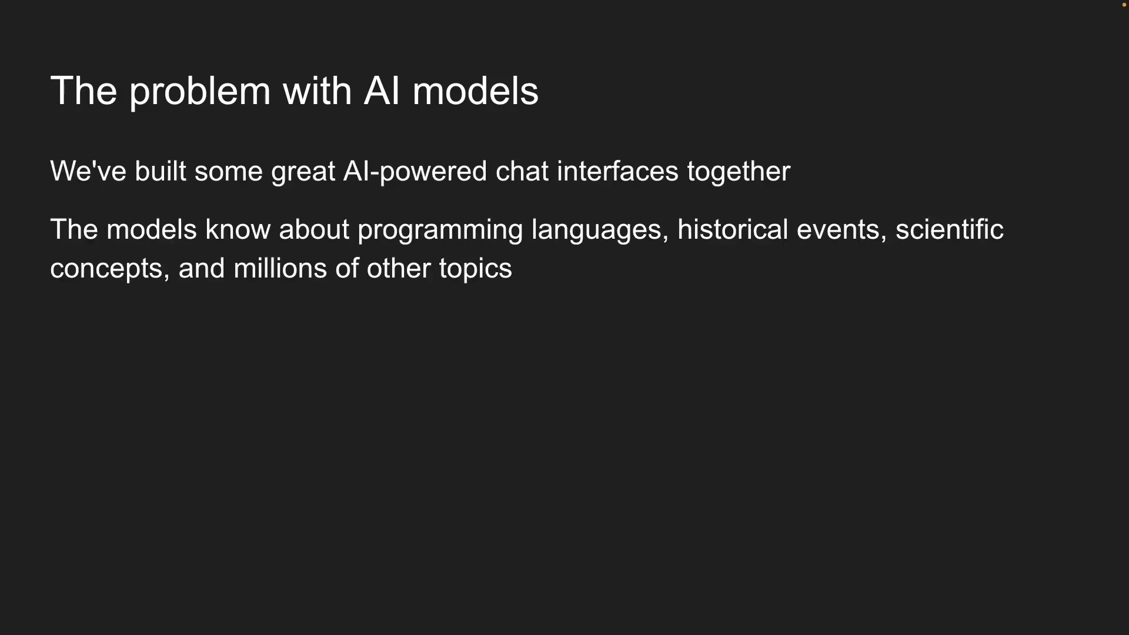
- Advance through the slides to reach the one on matching similar customer support tickets
key(Right)
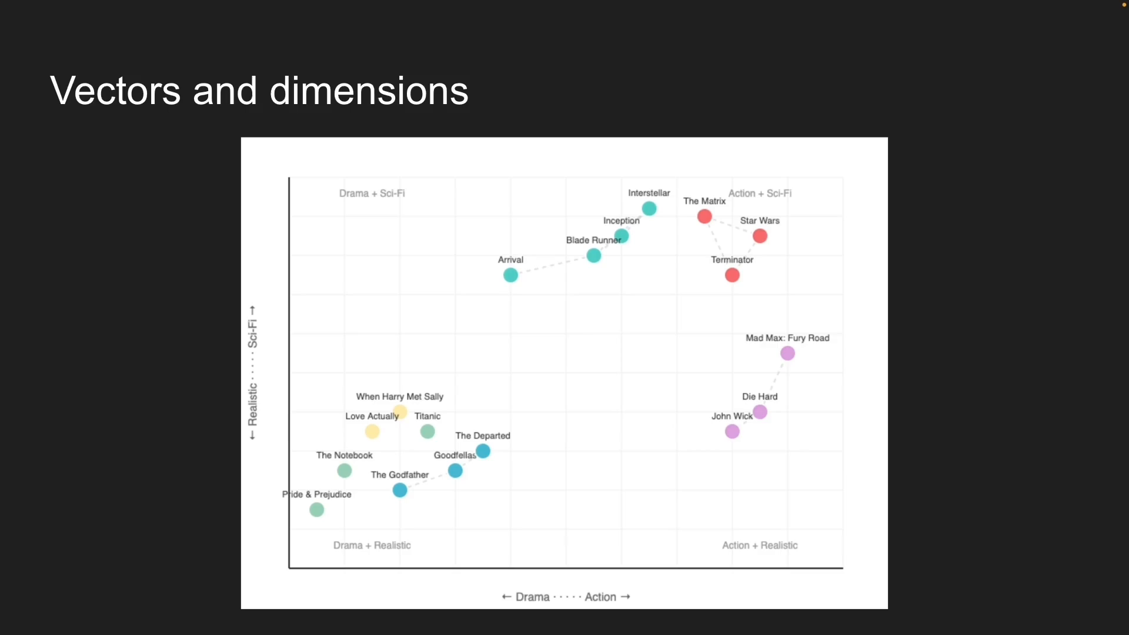
mouse_move(688, 241)
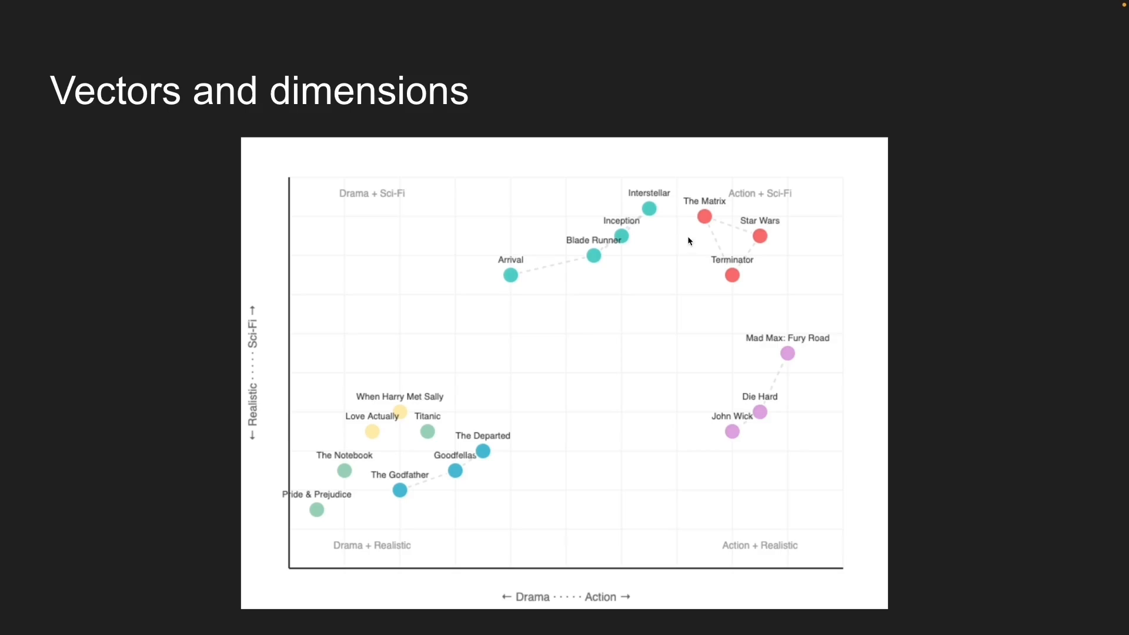
mouse_move(421, 505)
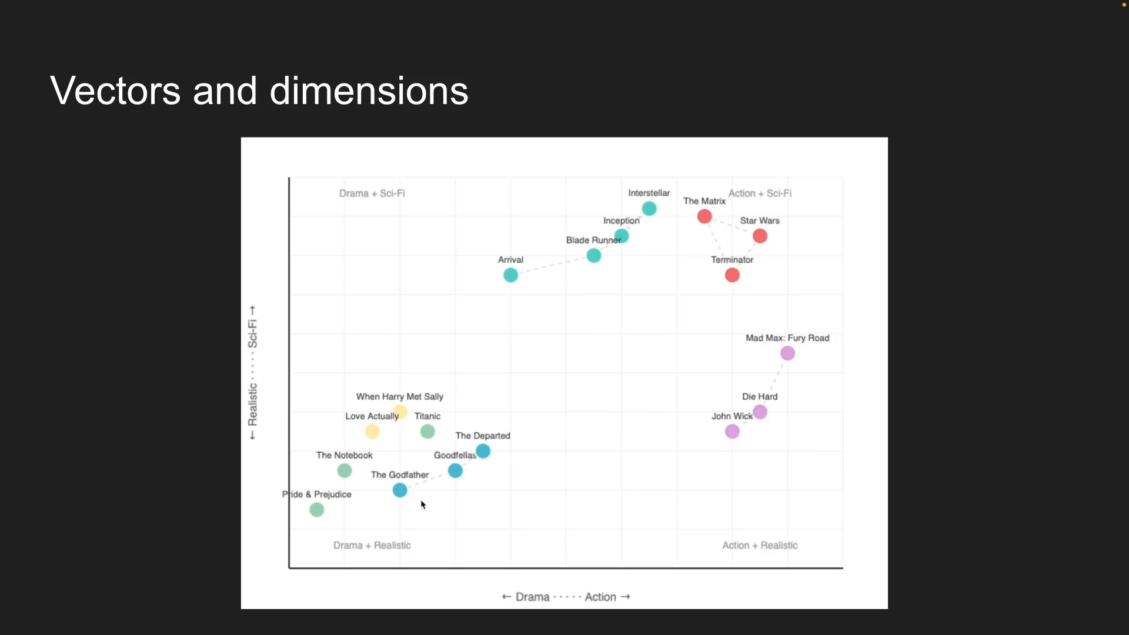
mouse_move(412, 502)
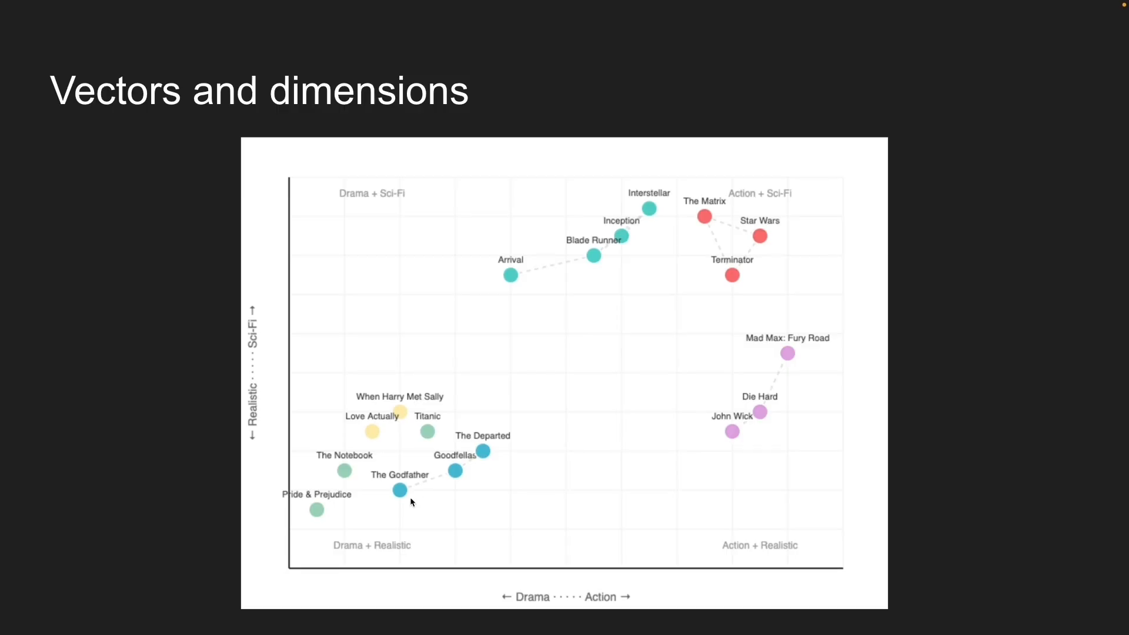
mouse_move(424, 502)
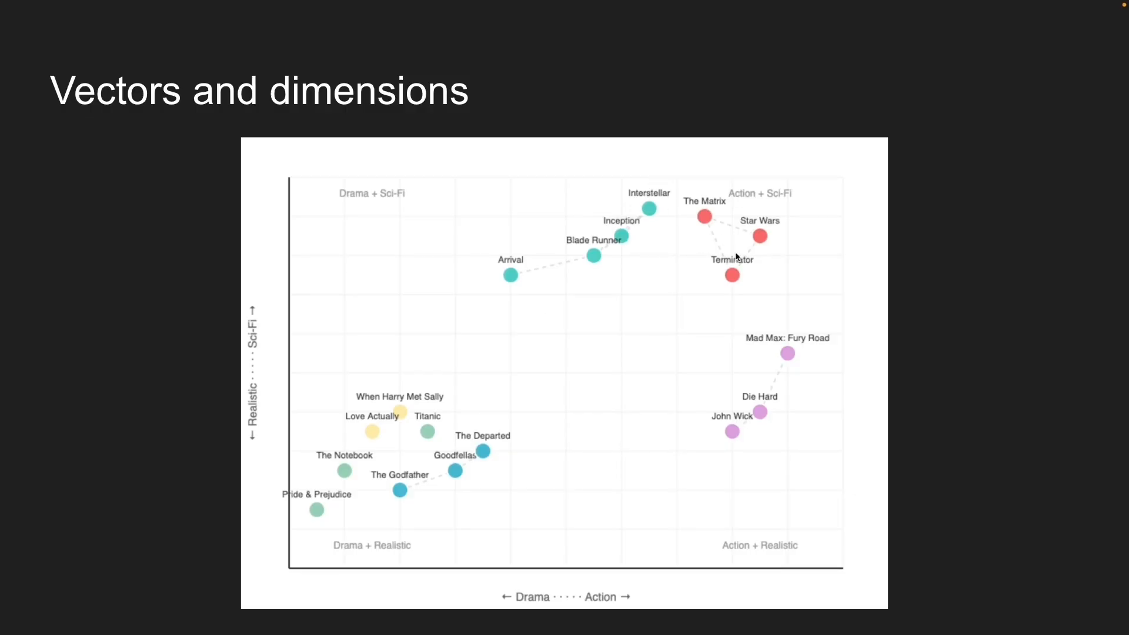
mouse_move(510, 421)
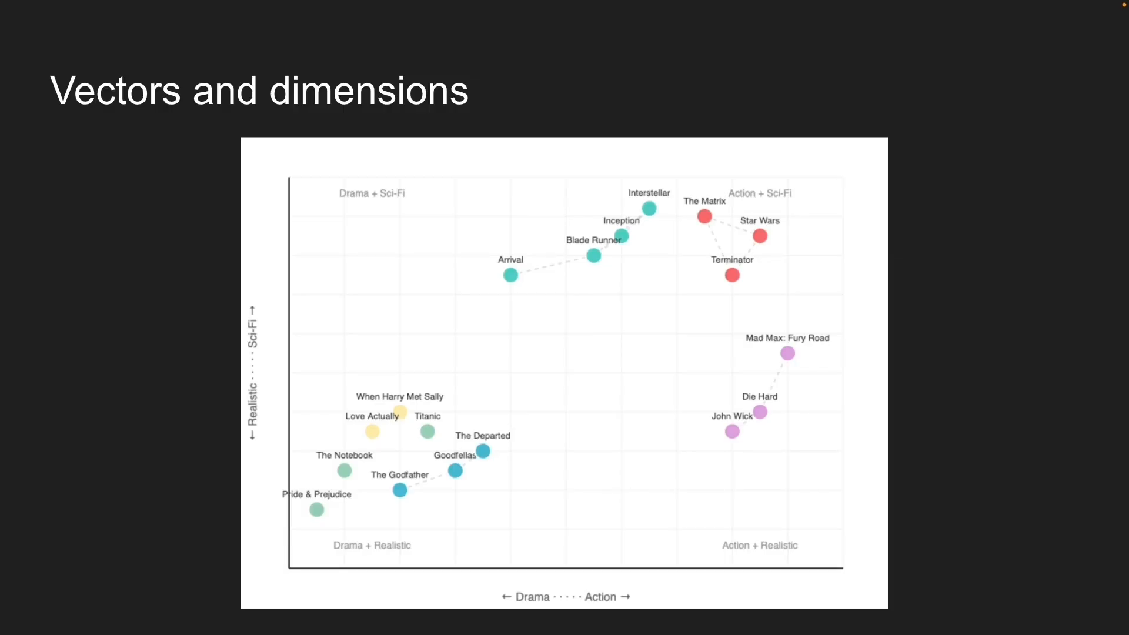
mouse_move(682, 244)
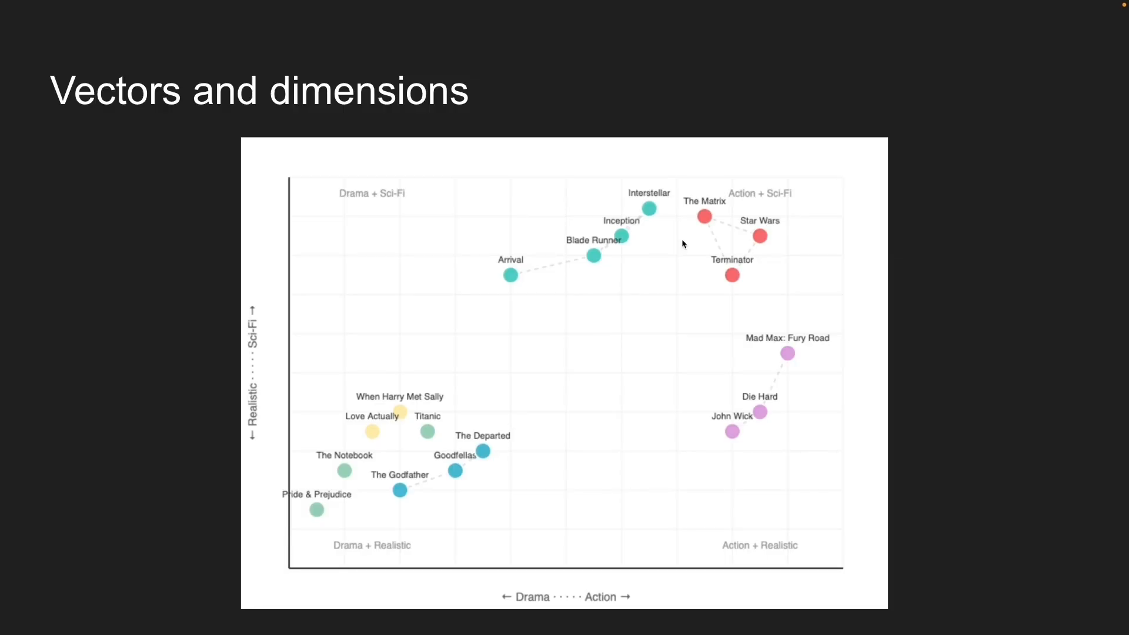
mouse_move(654, 254)
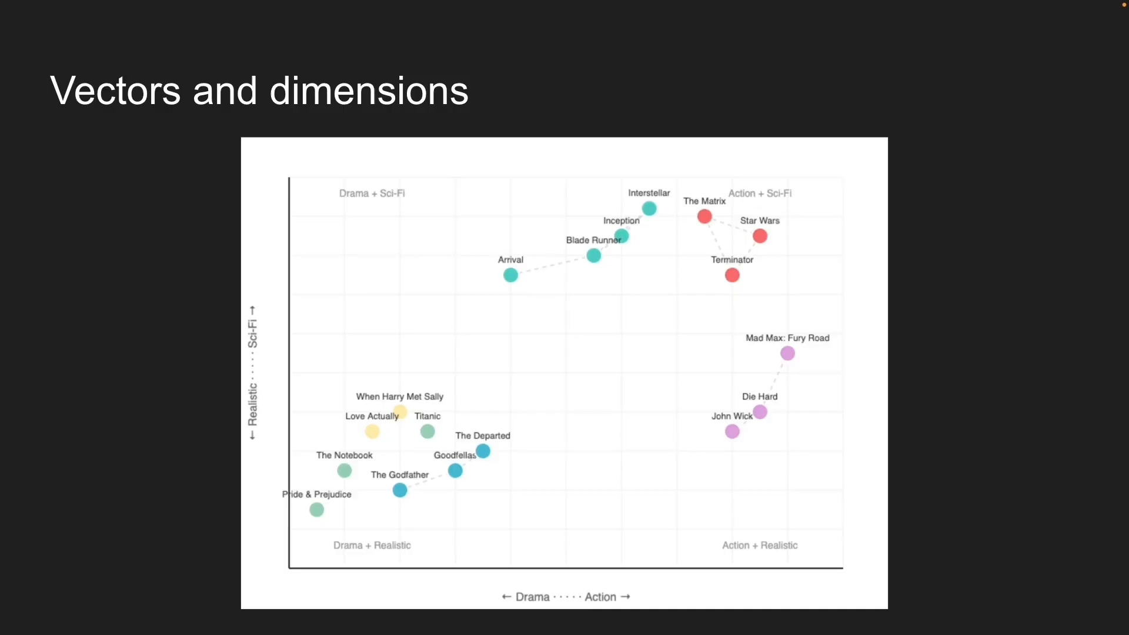
mouse_move(792, 252)
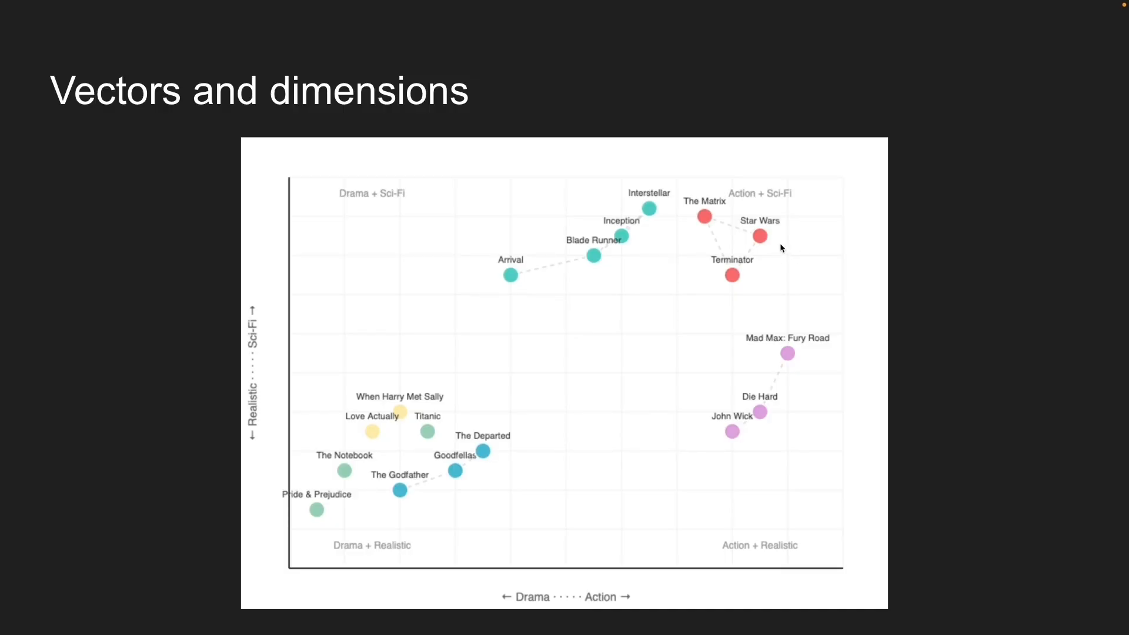
mouse_move(771, 245)
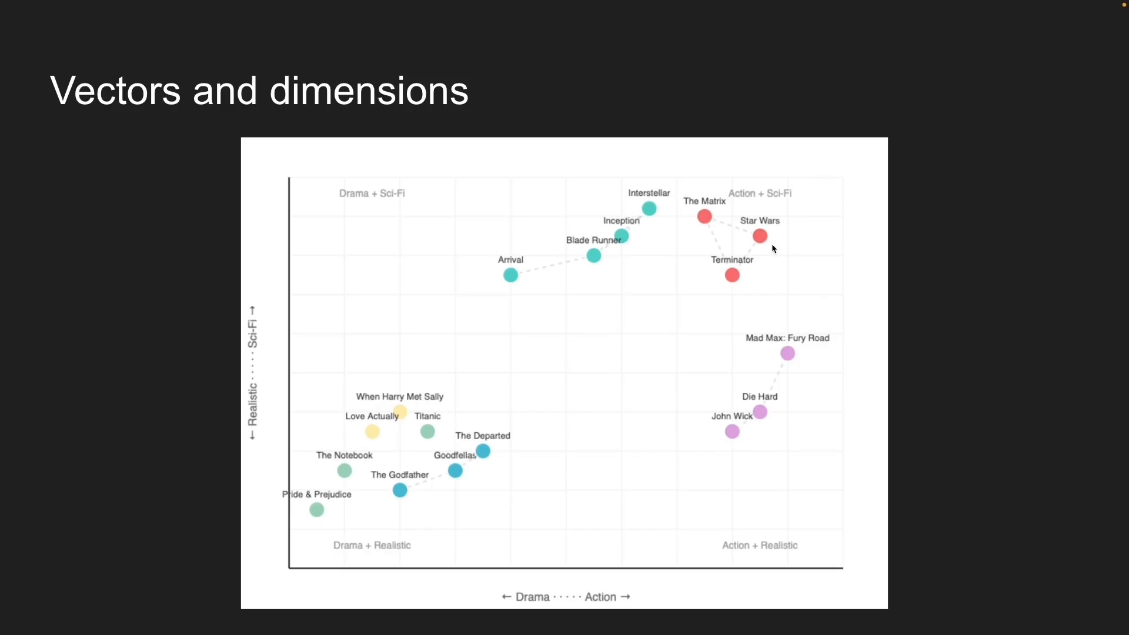
mouse_move(771, 248)
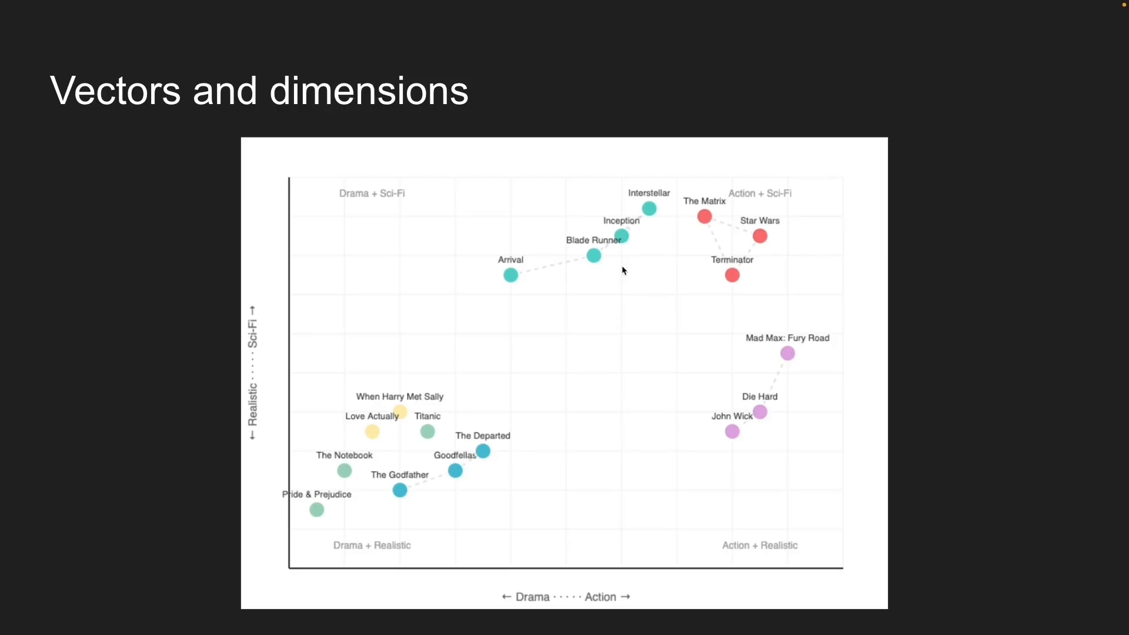
mouse_move(588, 429)
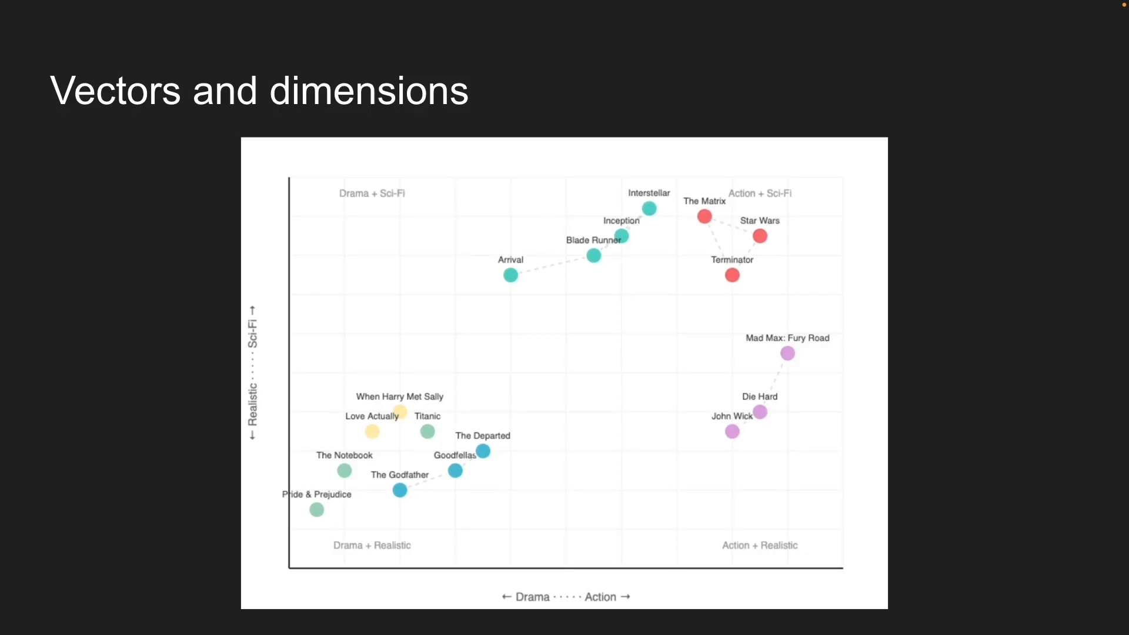
key(right)
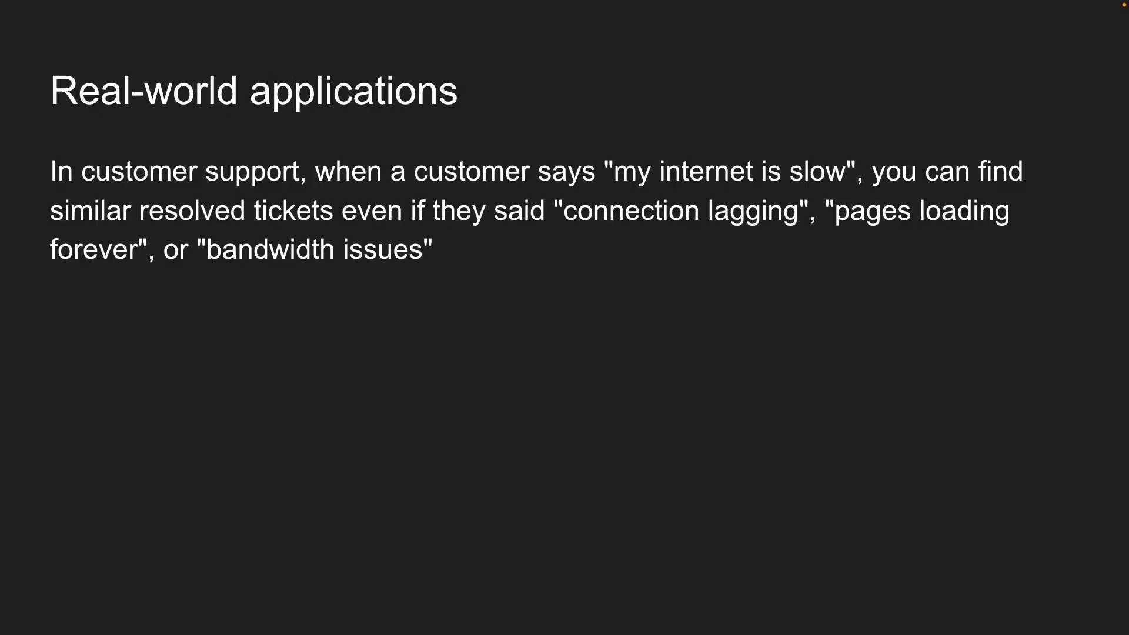